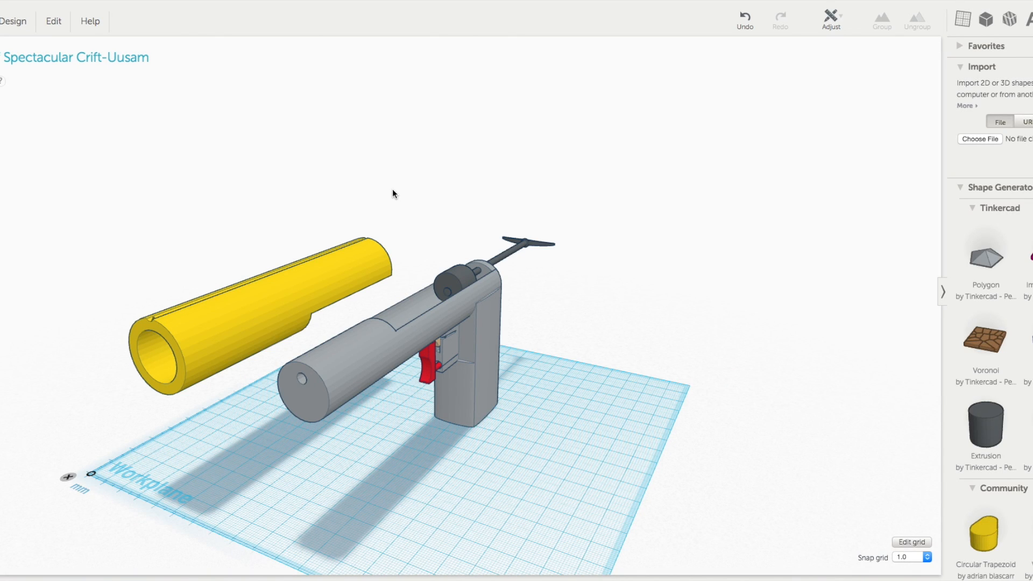
mouse_move(423, 196)
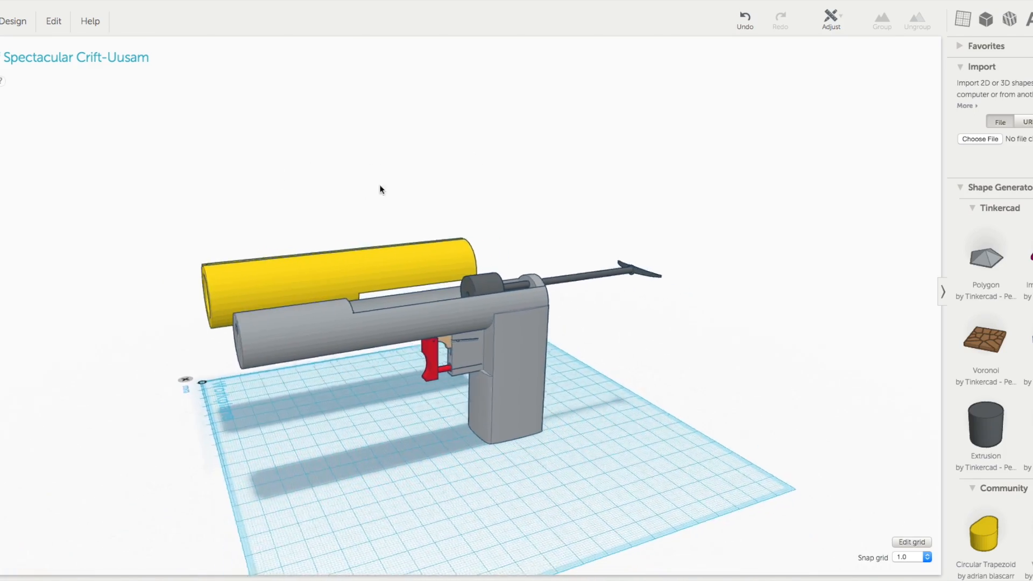
Orbit around the pistol to inspect the barrel slot and rear striker knob from several angles
drag(379, 189, 320, 172)
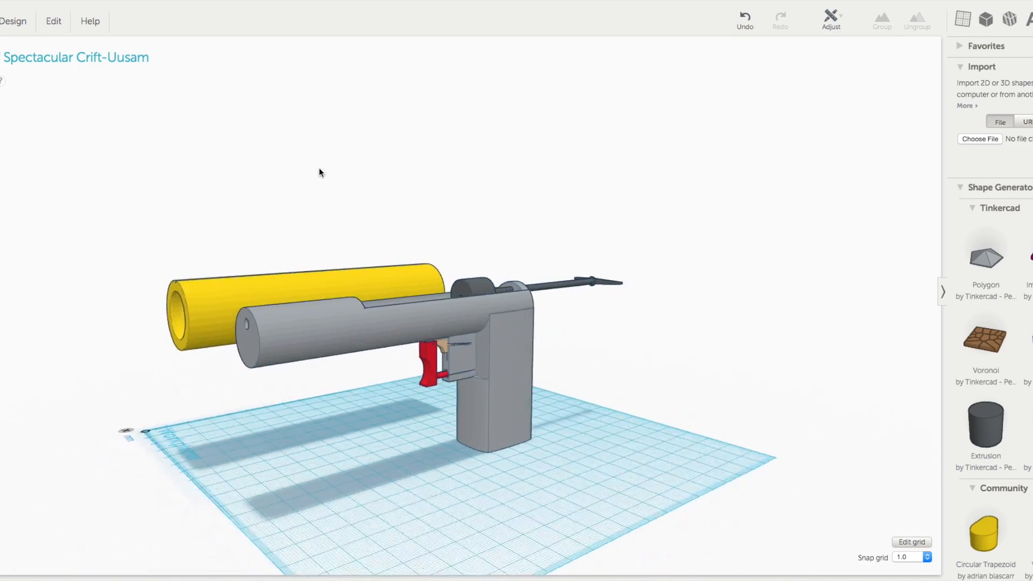
drag(320, 172, 358, 186)
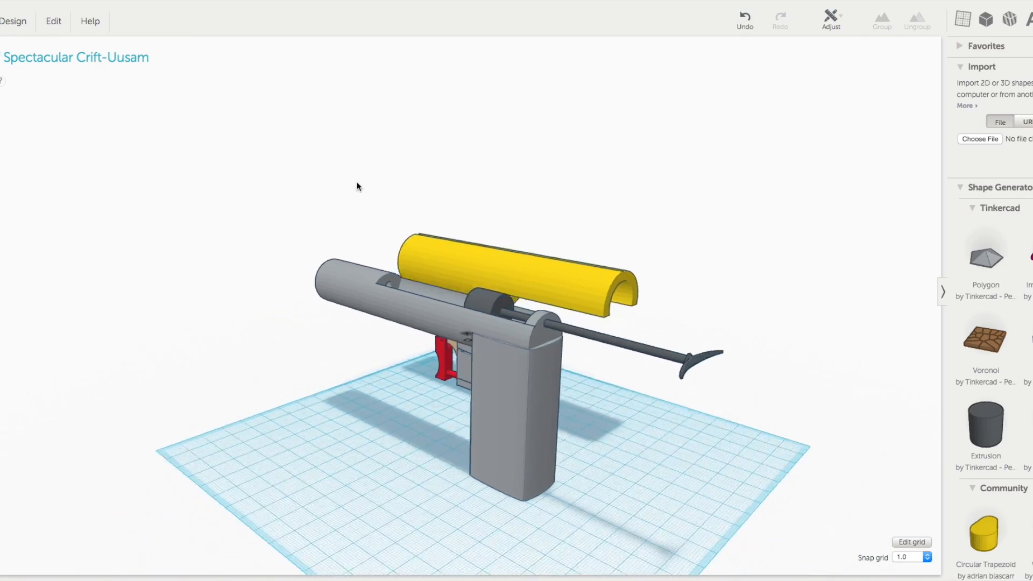
drag(357, 186, 595, 174)
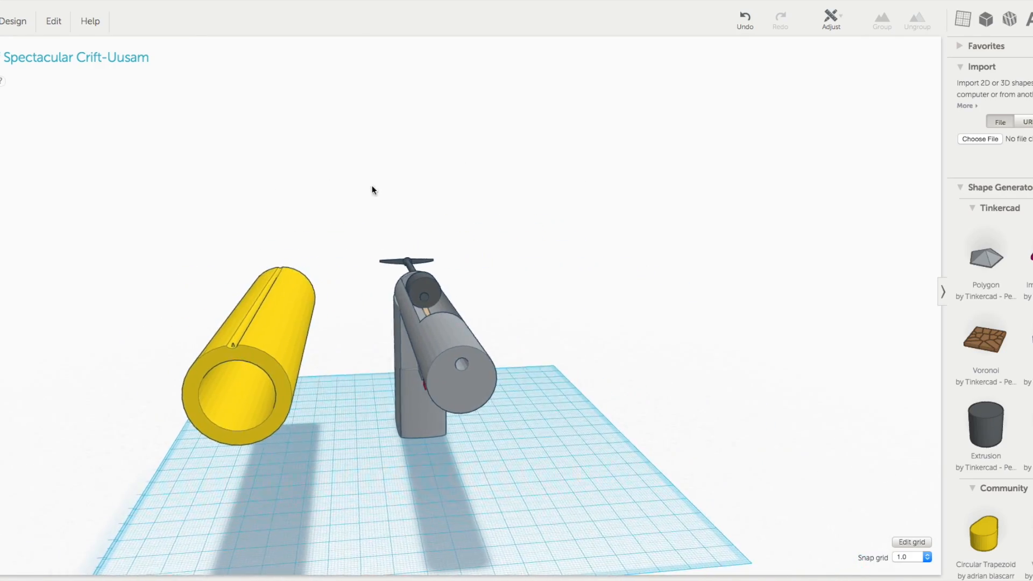
drag(373, 190, 323, 164)
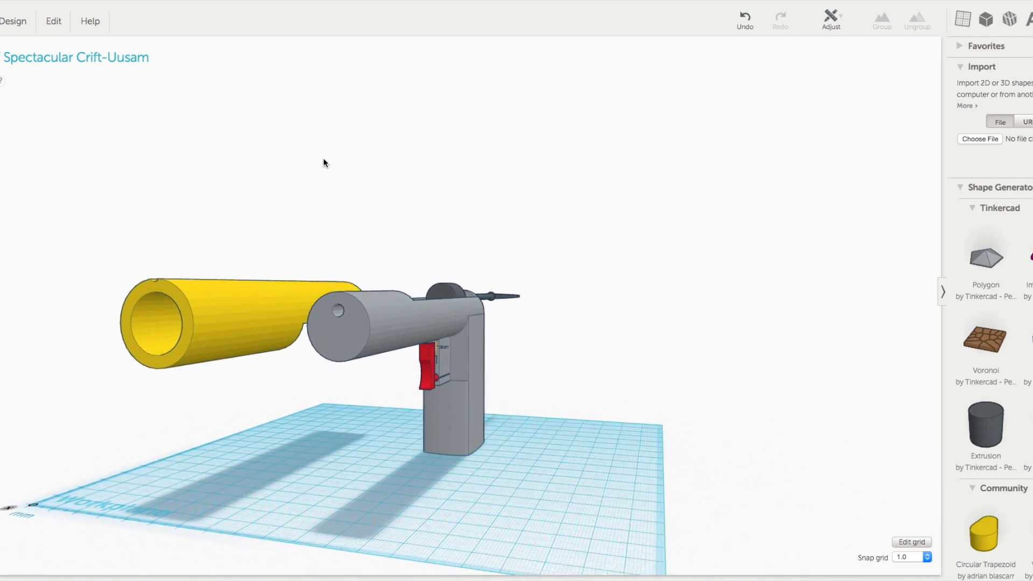
drag(323, 162, 242, 170)
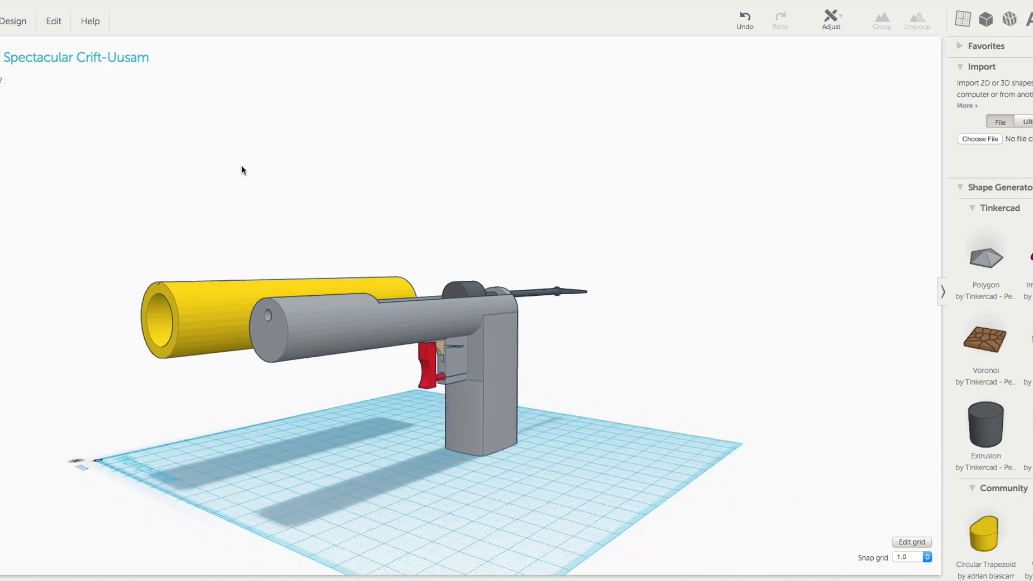
drag(242, 170, 323, 191)
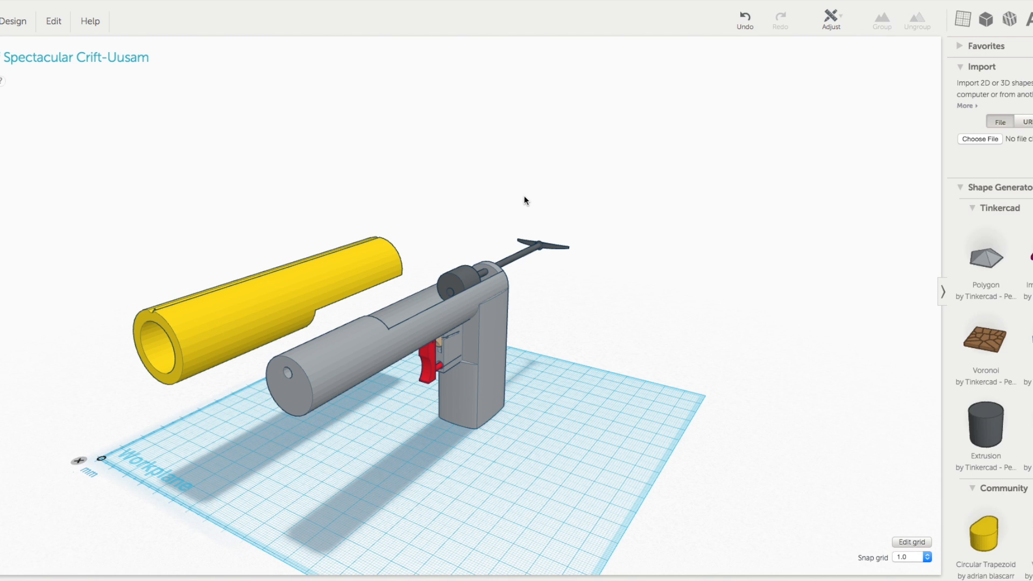
mouse_move(499, 220)
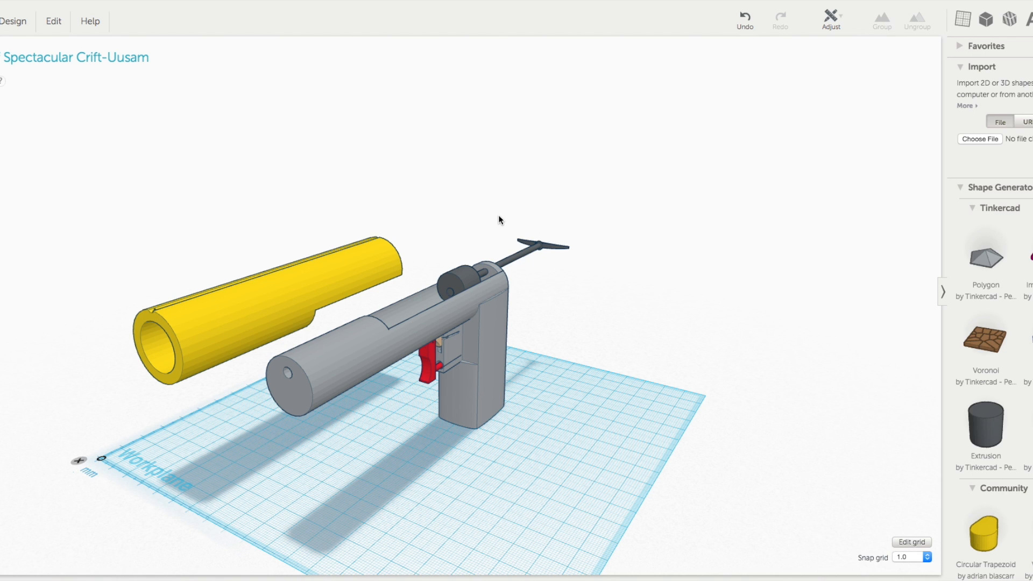
drag(499, 220, 406, 181)
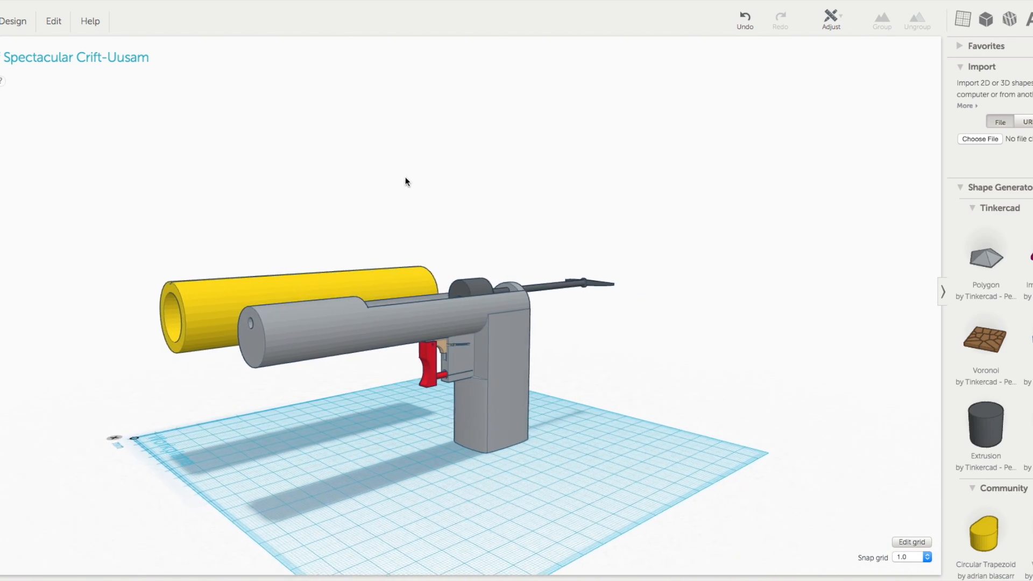
drag(406, 181, 628, 219)
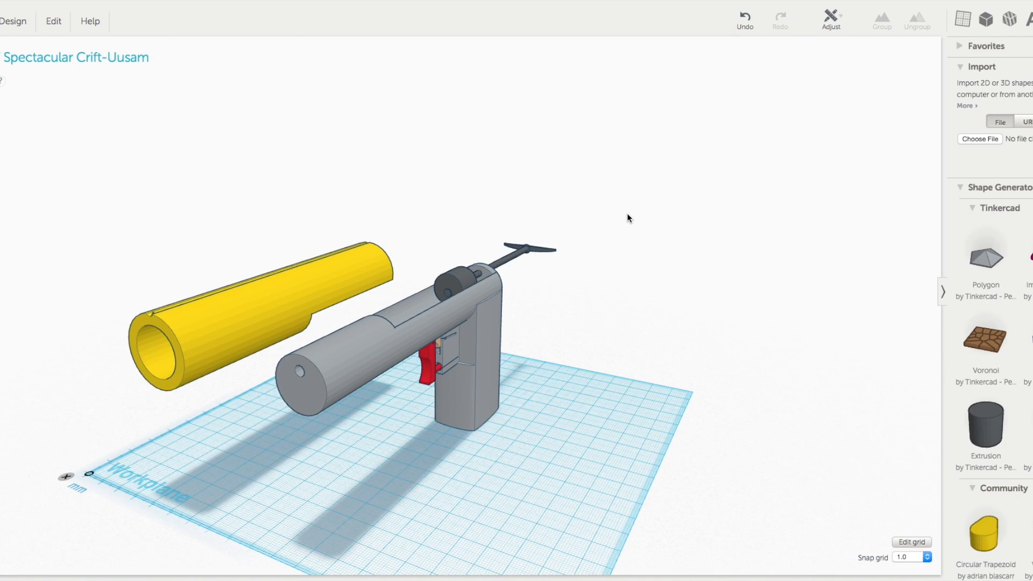
drag(627, 218, 524, 172)
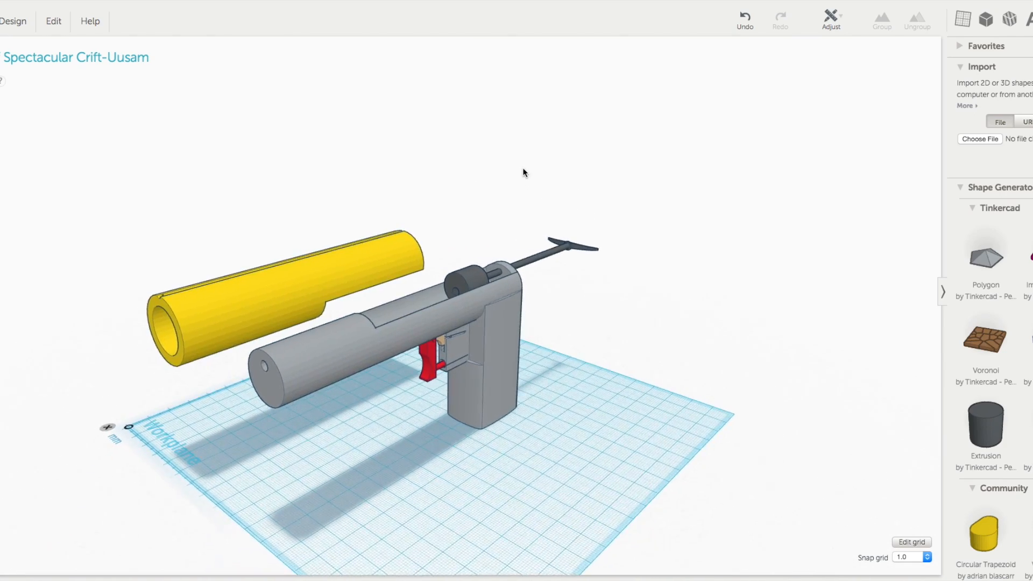
drag(524, 173, 371, 157)
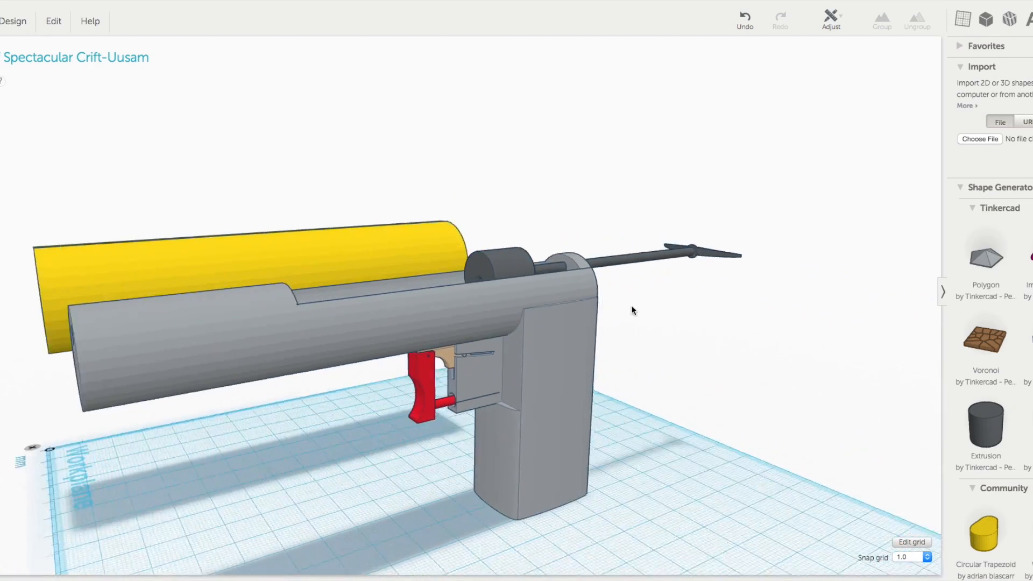
drag(633, 310, 415, 288)
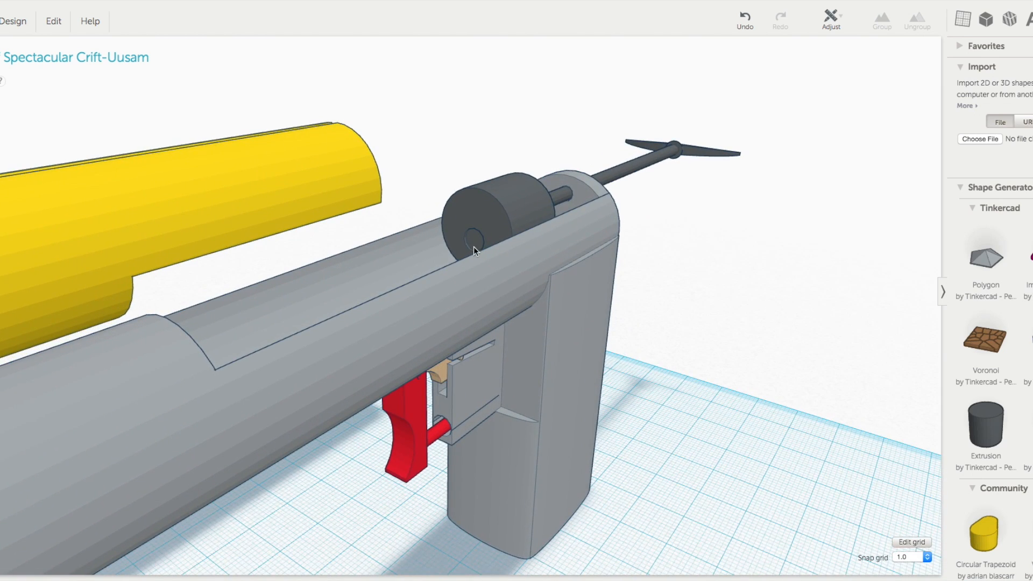
mouse_move(465, 247)
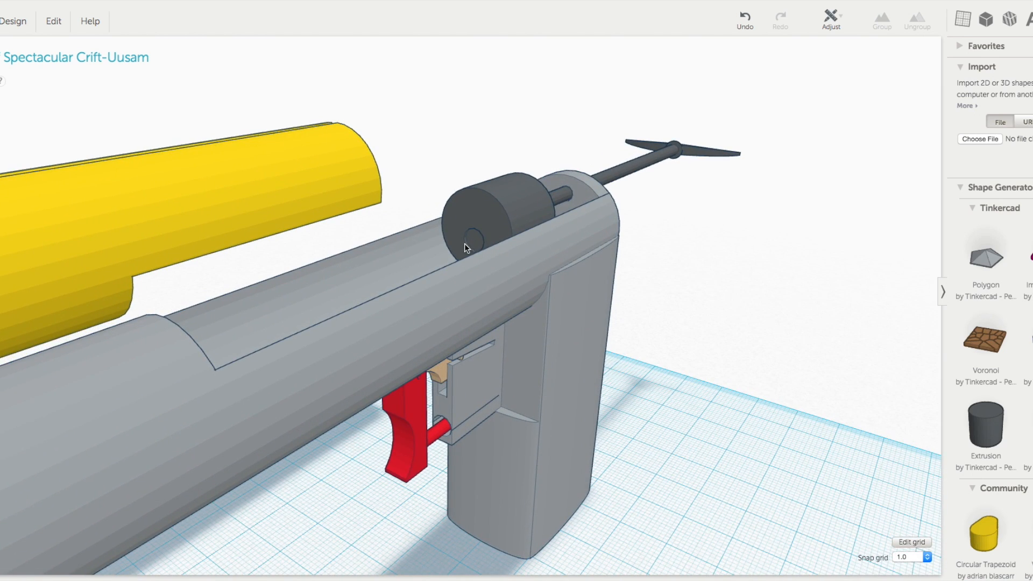
mouse_move(489, 247)
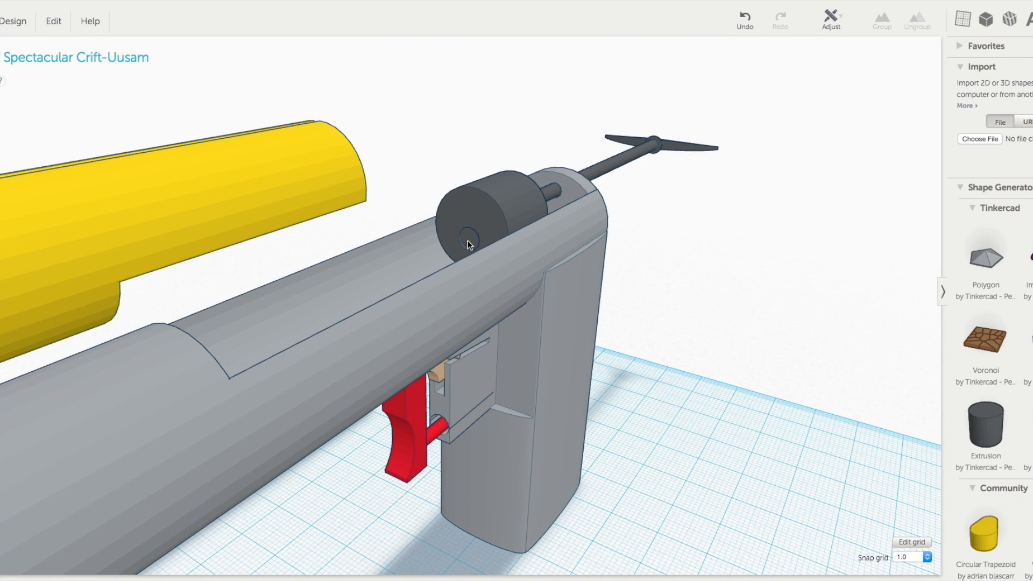
drag(468, 244, 220, 270)
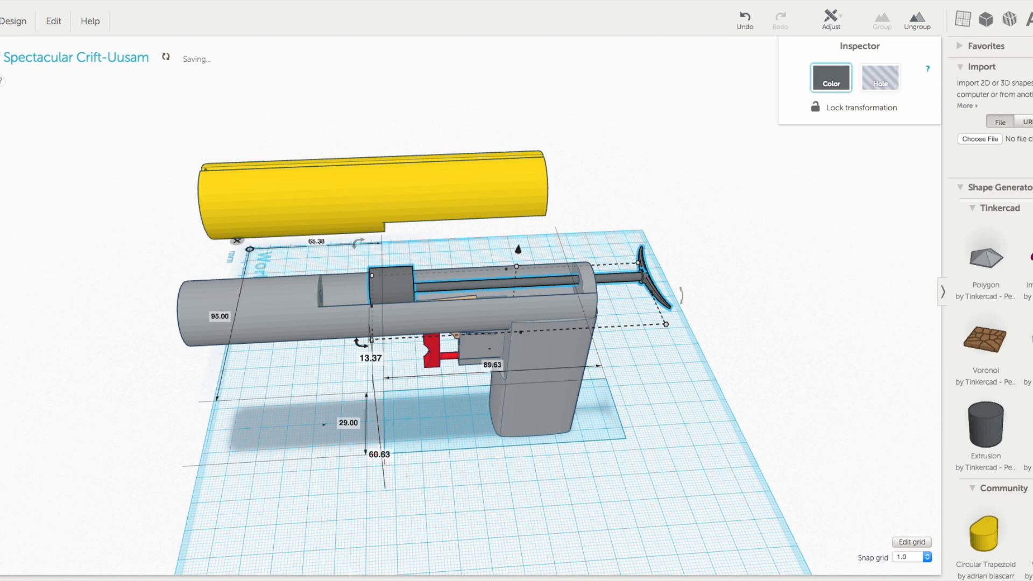
Deselect the body and striker parts and view the slotted barrel from above and behind
click(548, 278)
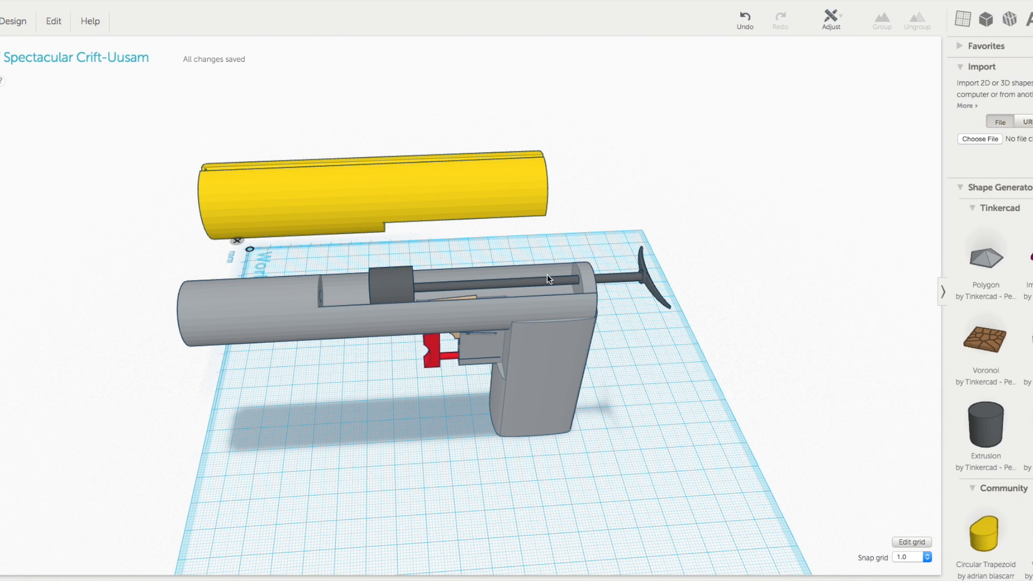
mouse_move(352, 290)
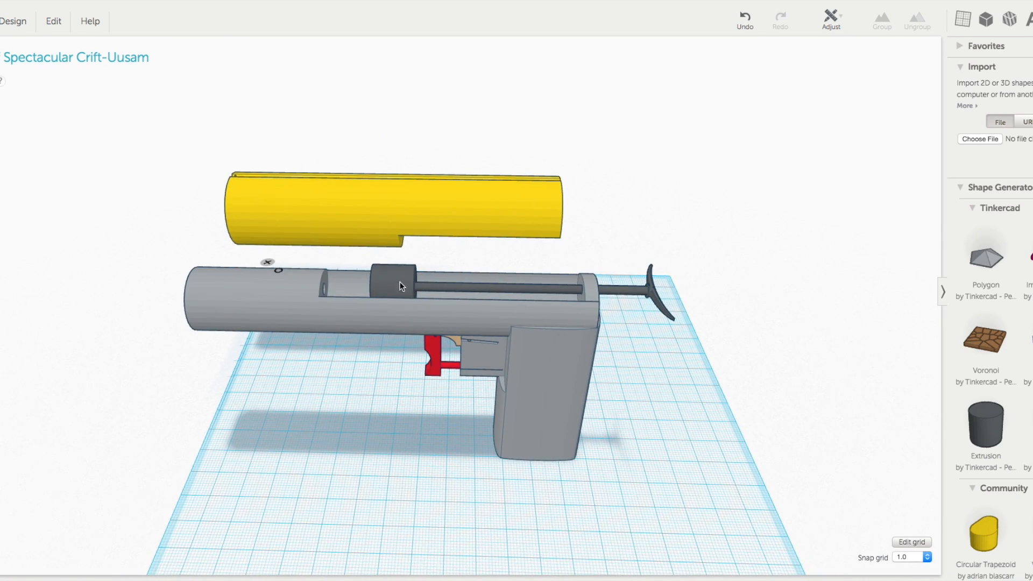
mouse_move(426, 293)
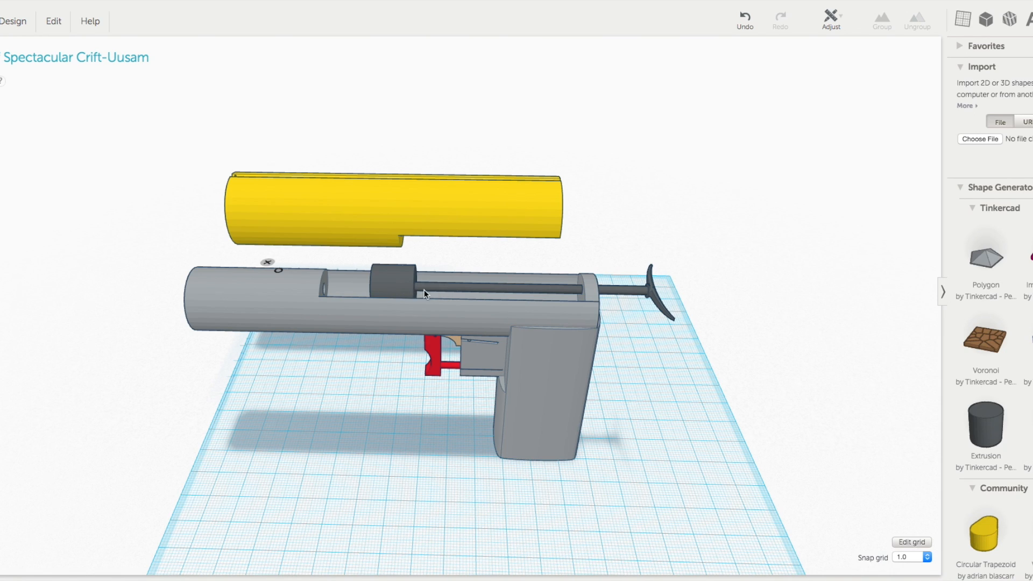
mouse_move(442, 294)
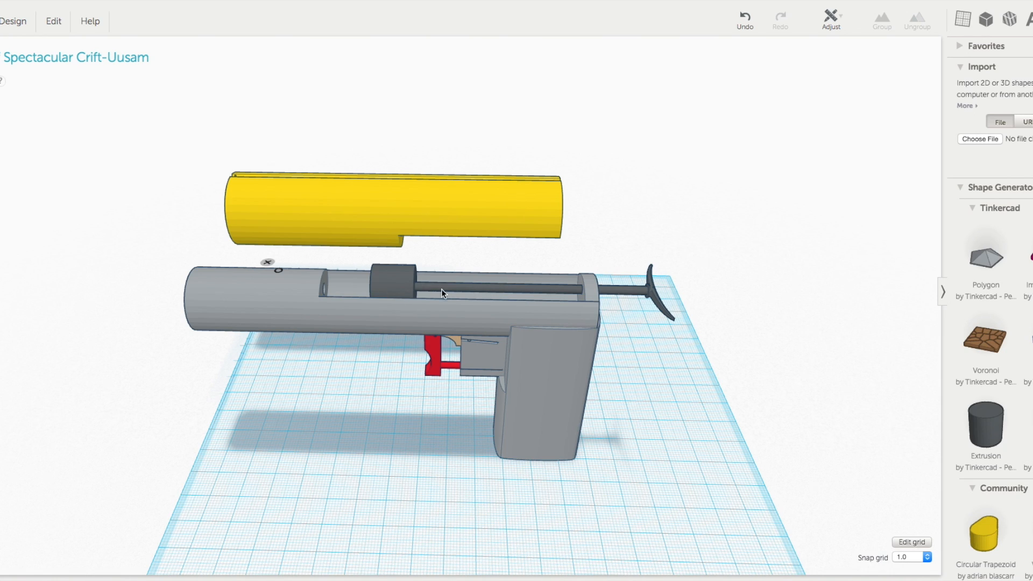
click(390, 284)
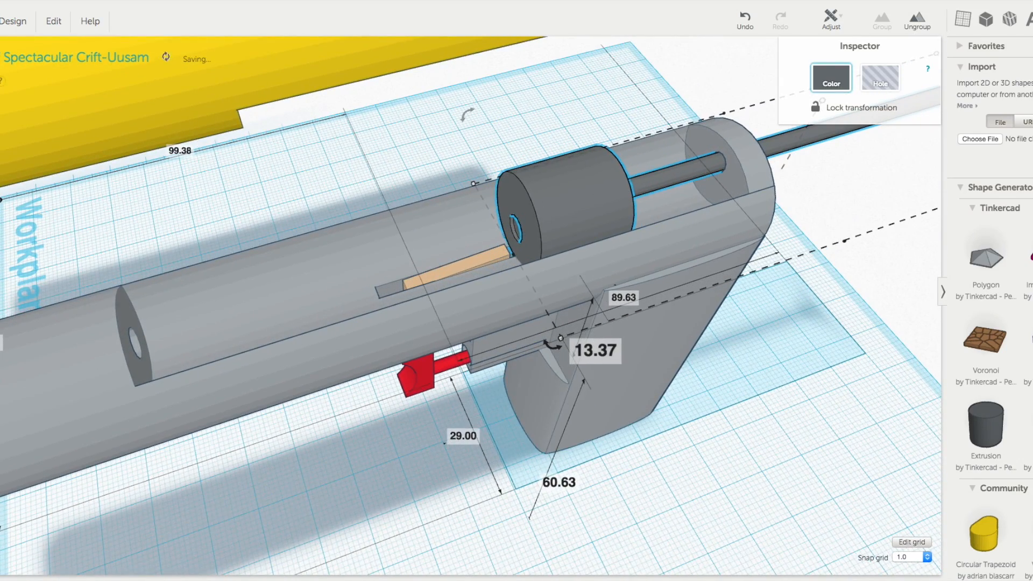
click(437, 279)
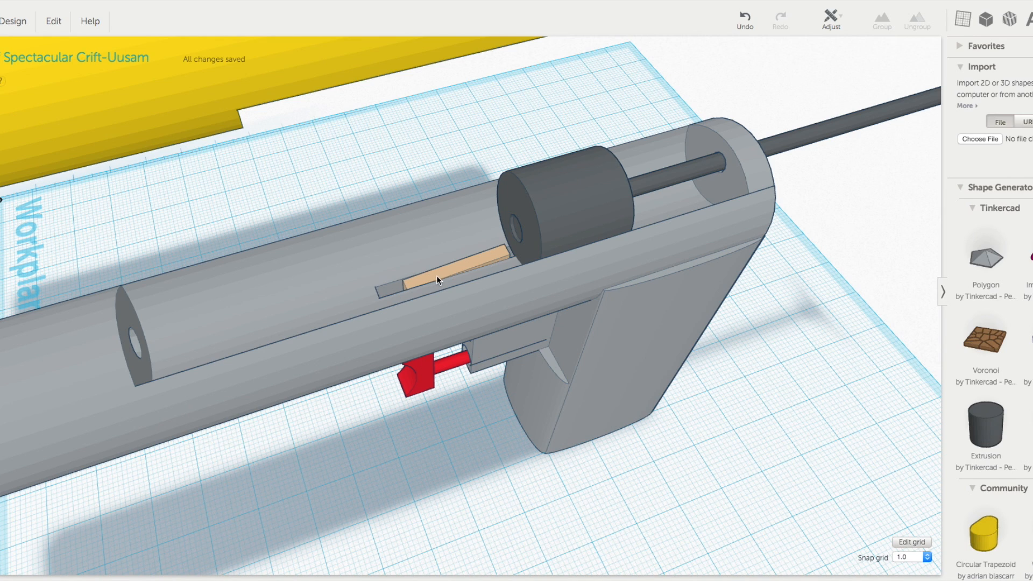
mouse_move(421, 267)
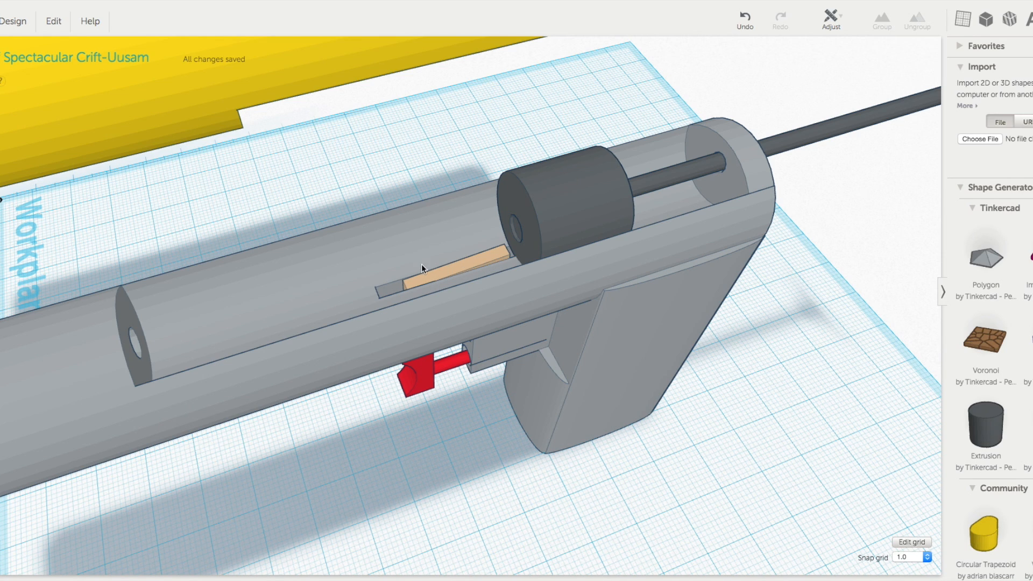
mouse_move(474, 224)
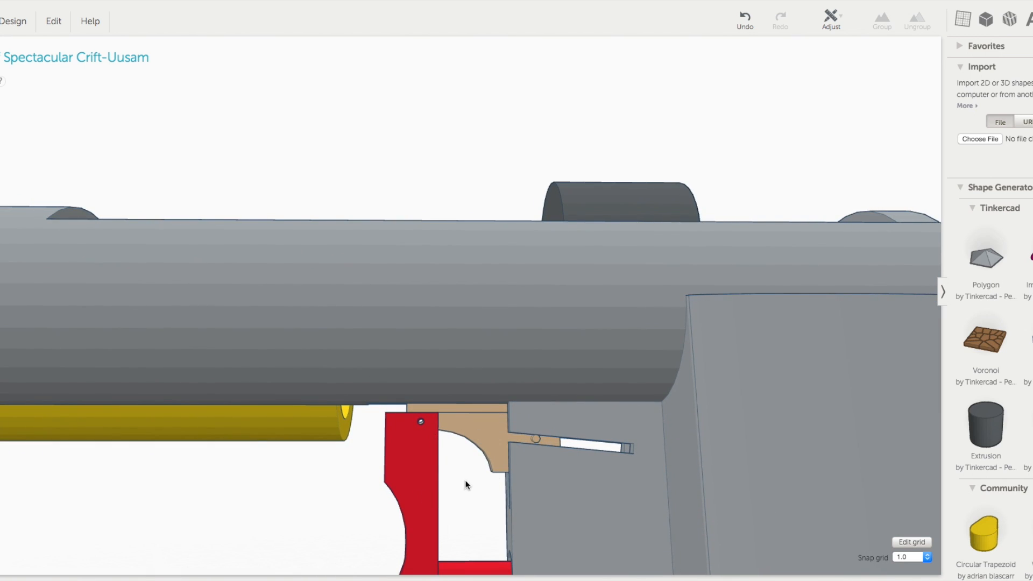
mouse_move(548, 460)
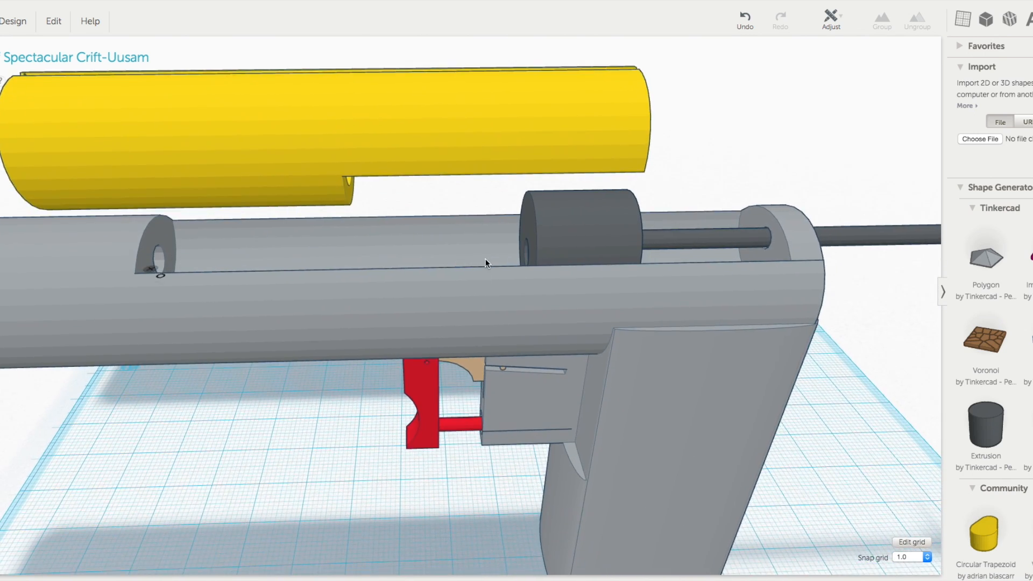
click(569, 231)
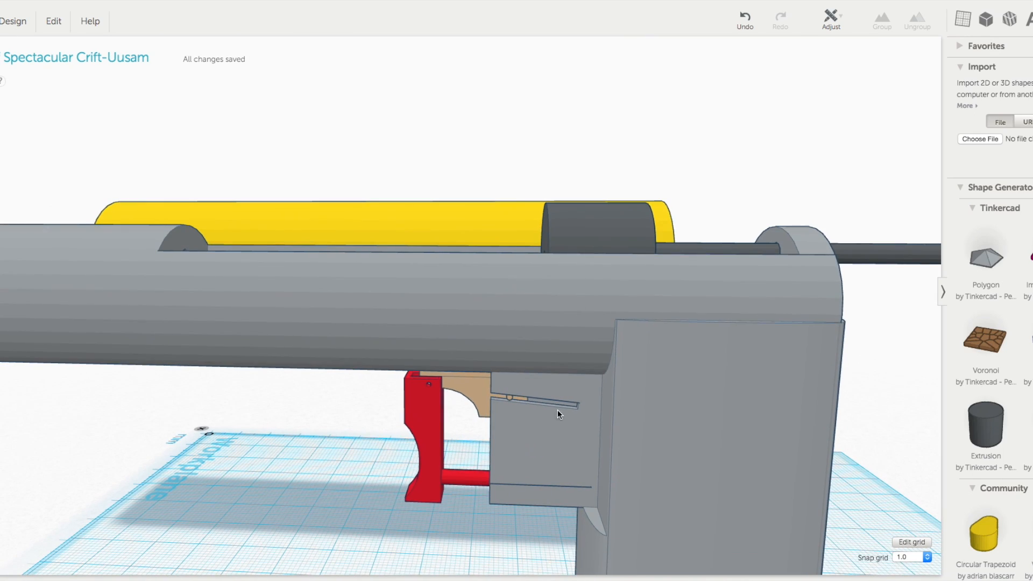
mouse_move(508, 368)
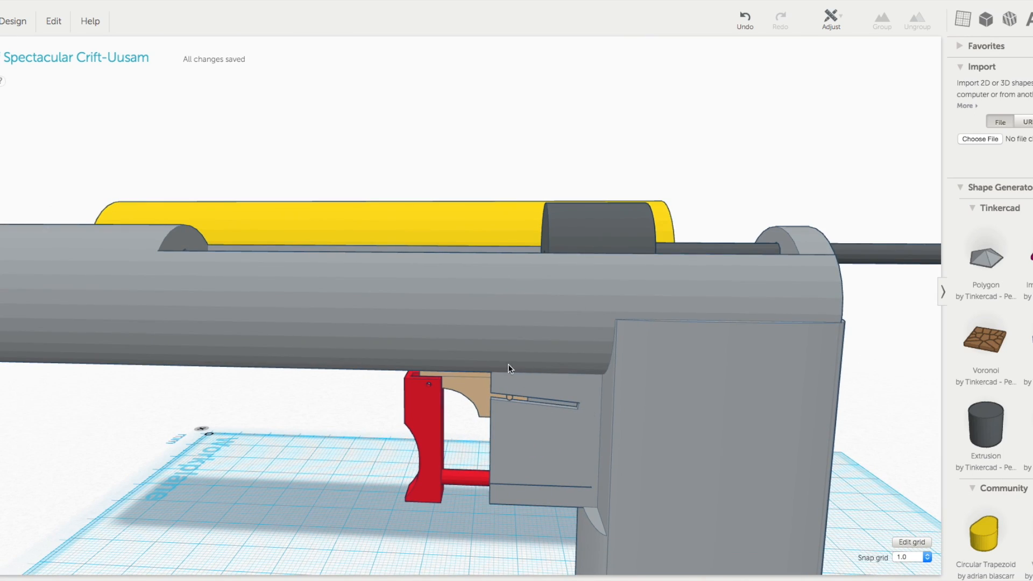
drag(511, 369, 458, 251)
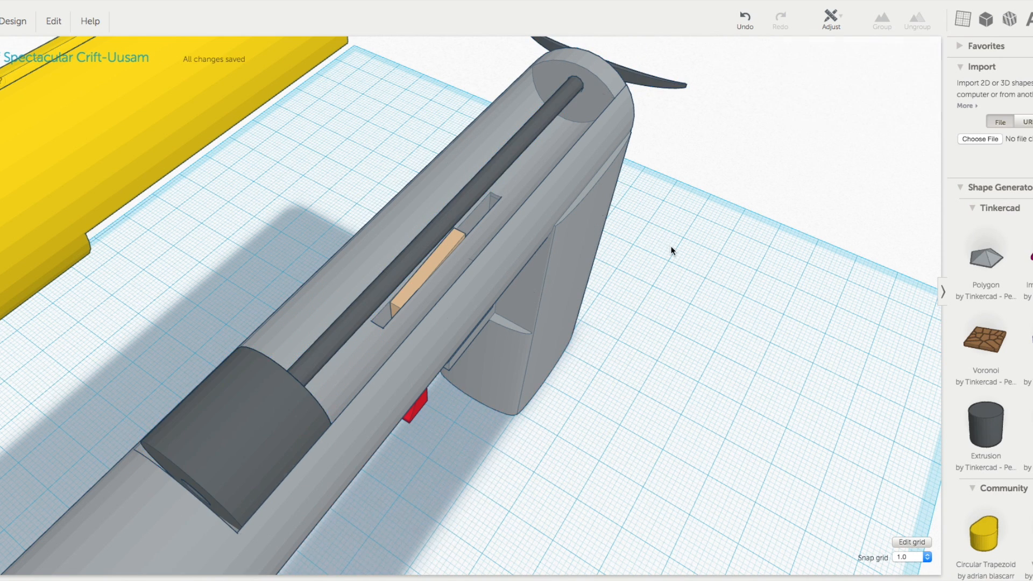
drag(672, 251, 601, 257)
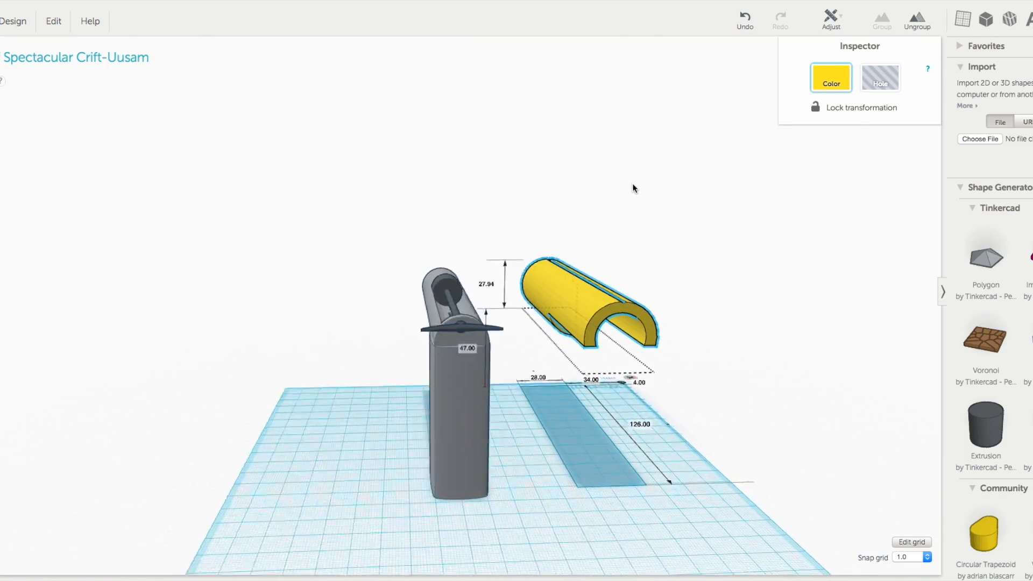
Move the yellow sheath onto the grey barrel and check its fit from behind
drag(633, 189, 620, 201)
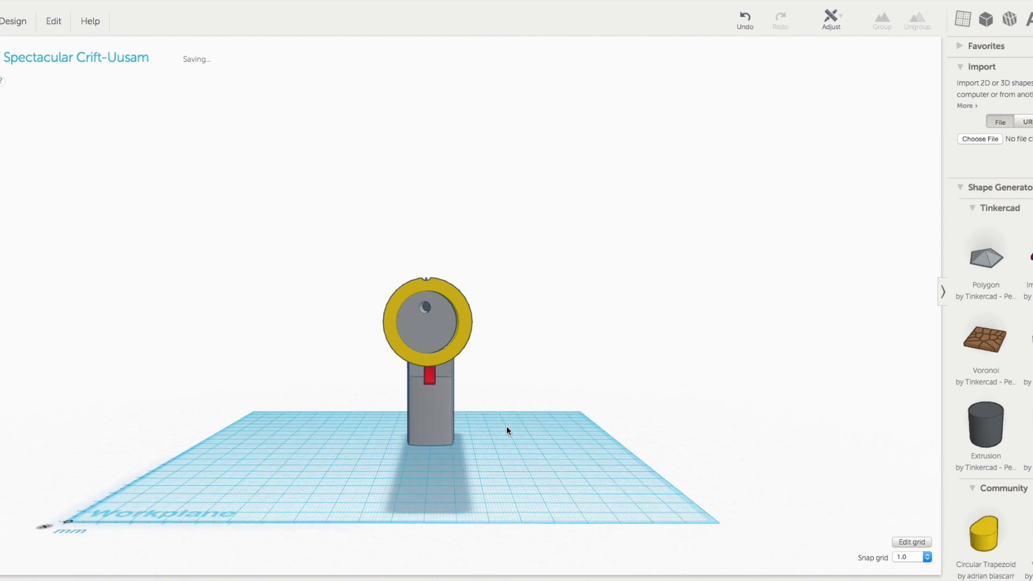
click(429, 324)
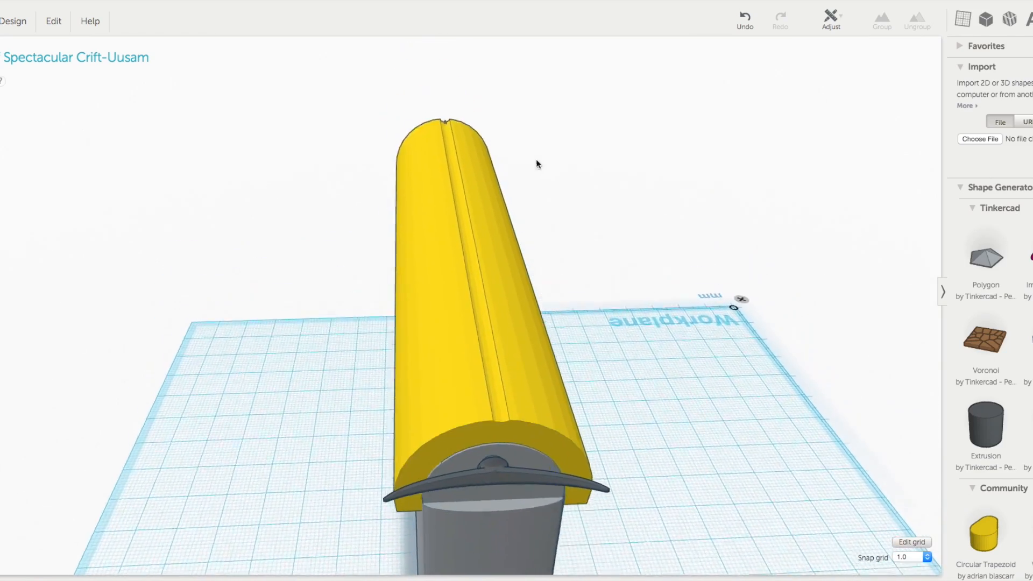
drag(537, 164, 574, 201)
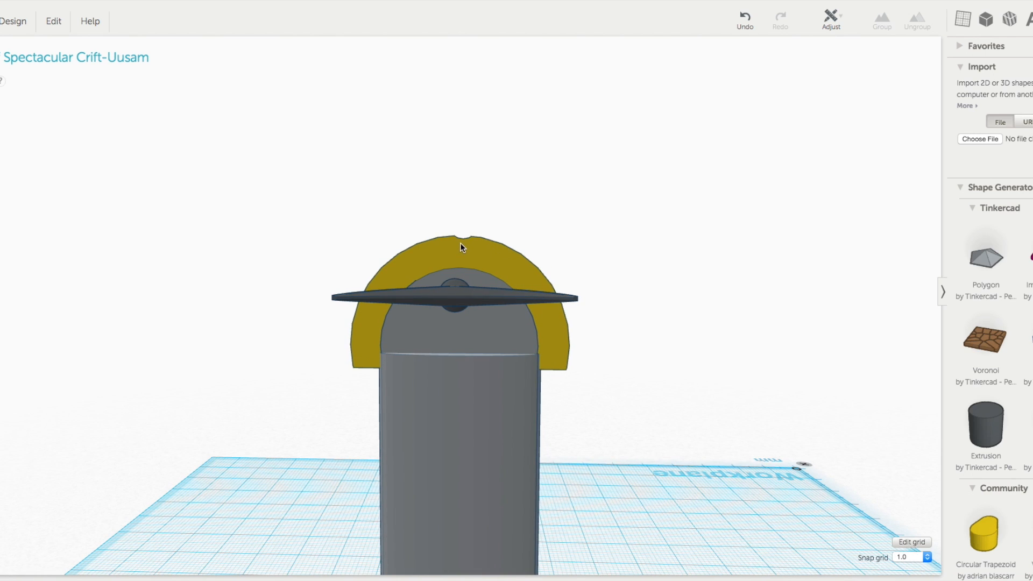
mouse_move(451, 246)
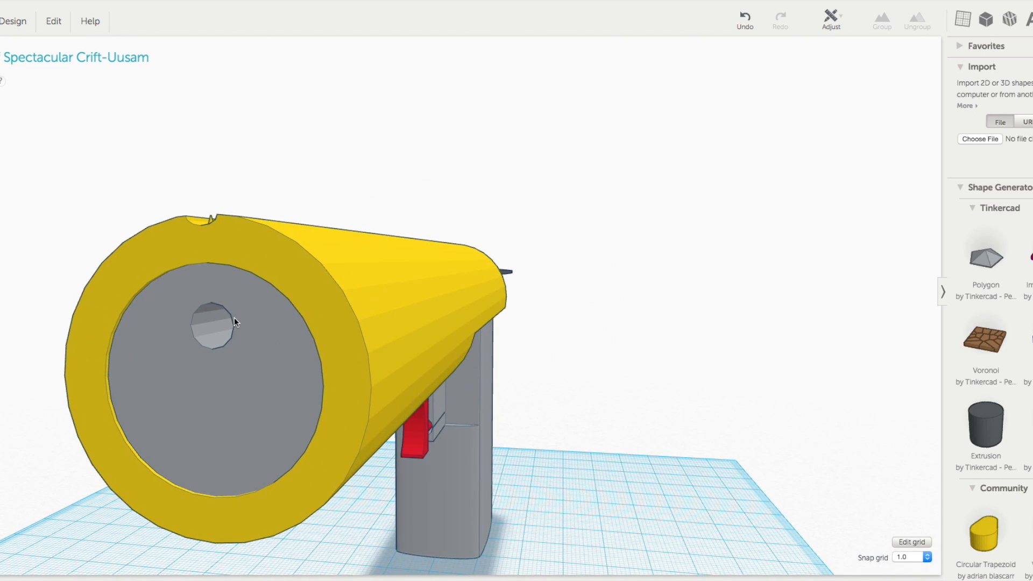
drag(233, 322, 354, 395)
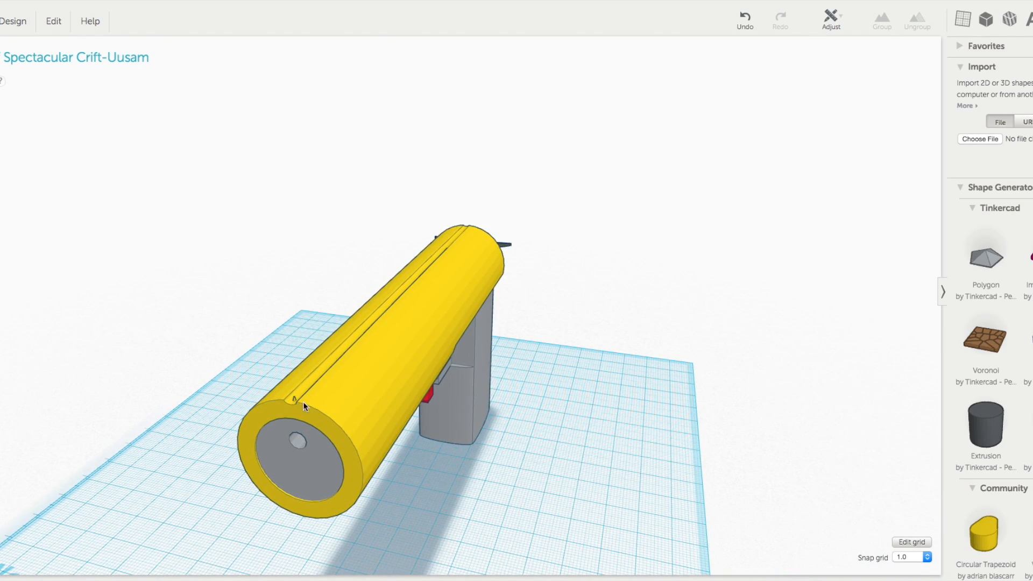
drag(462, 297, 416, 264)
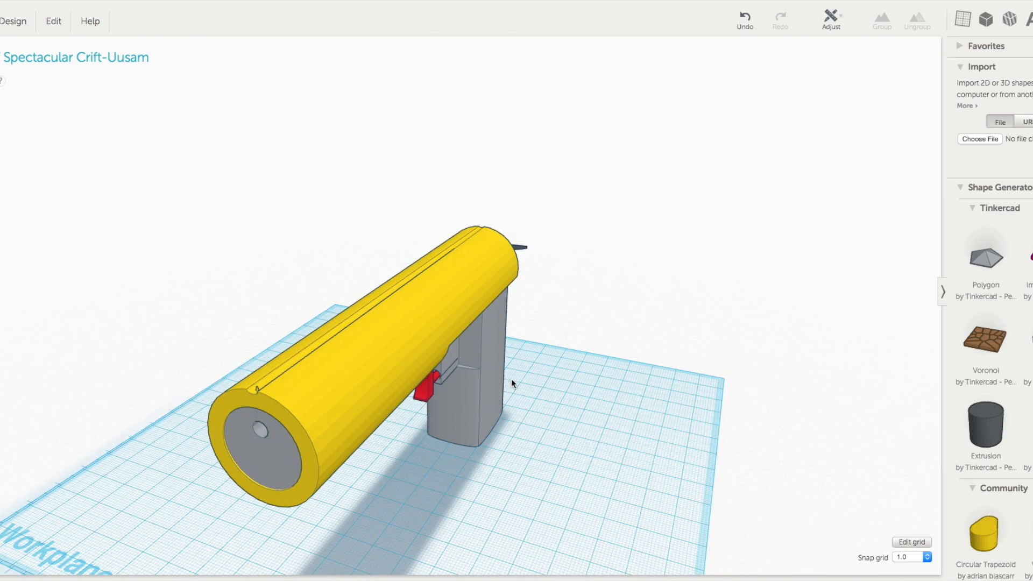
drag(514, 383, 230, 370)
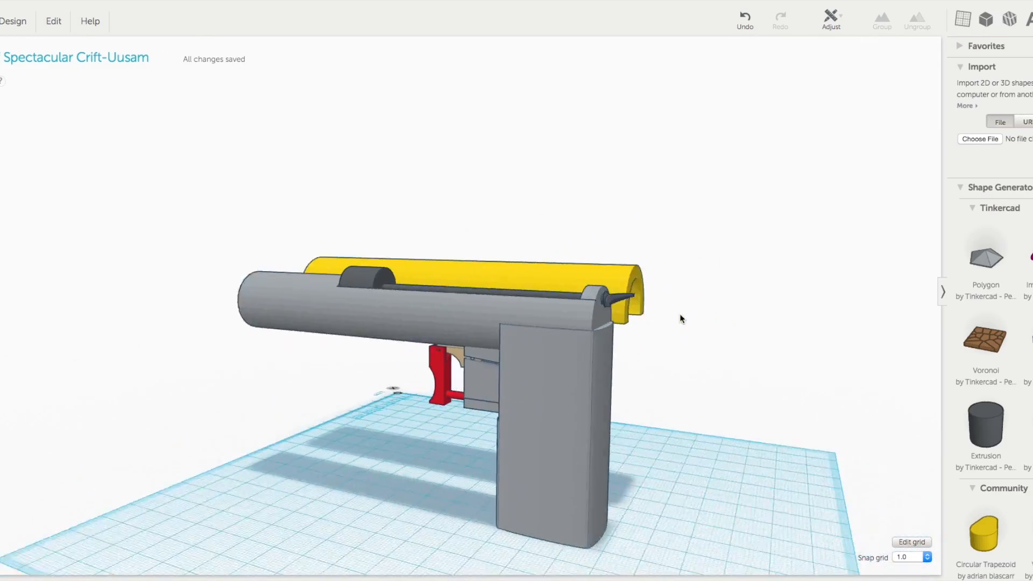
Slide the yellow sheath forward along the barrel and verify it covers the muzzle end
drag(682, 320, 422, 386)
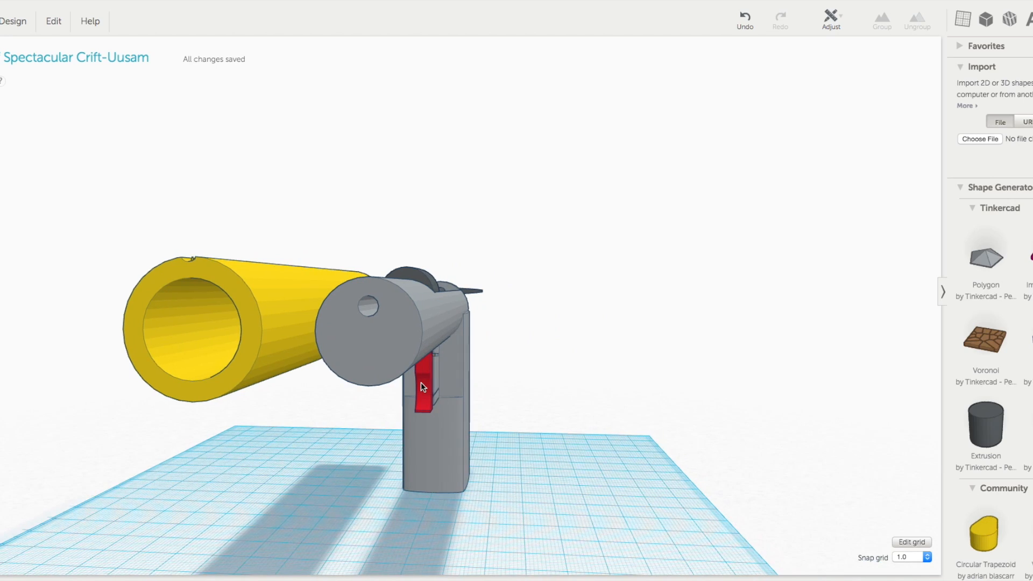
drag(422, 386, 406, 324)
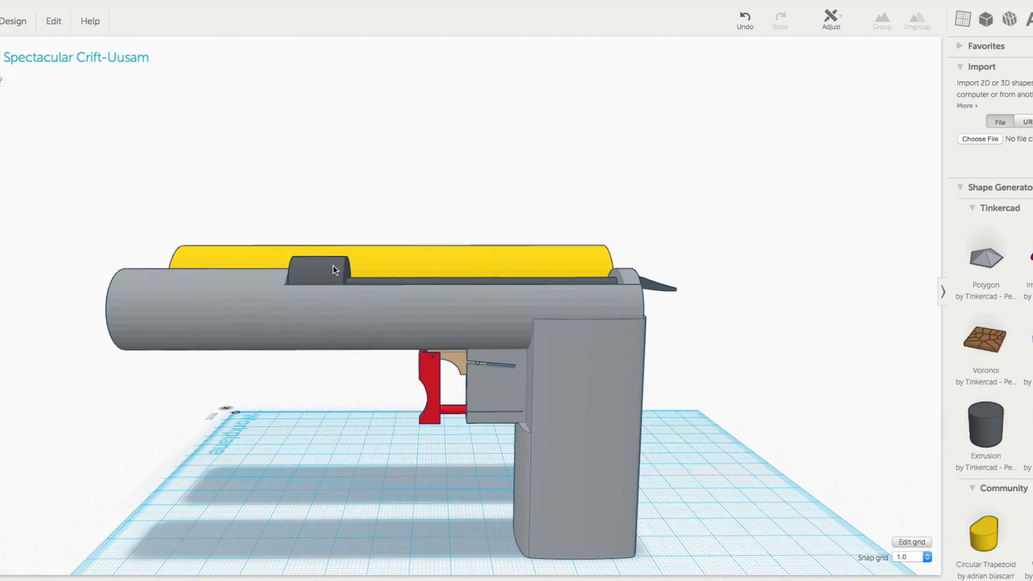
click(333, 275)
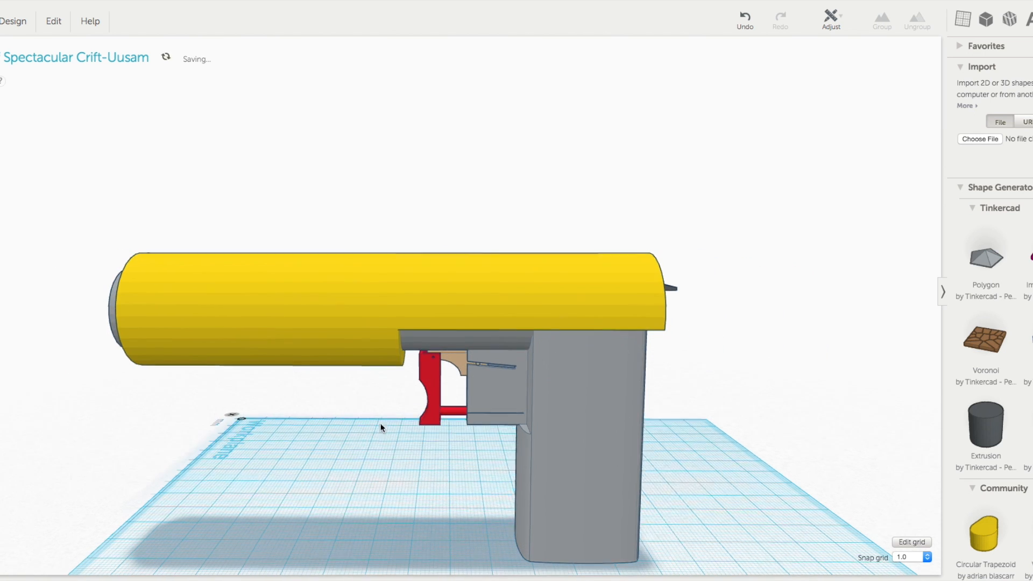
drag(380, 427, 324, 417)
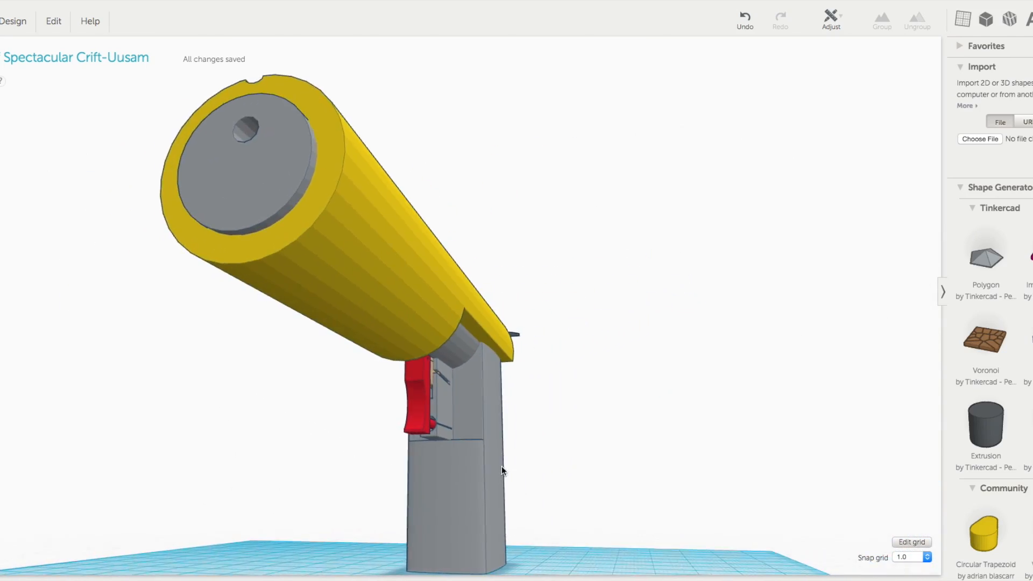
drag(501, 468, 333, 497)
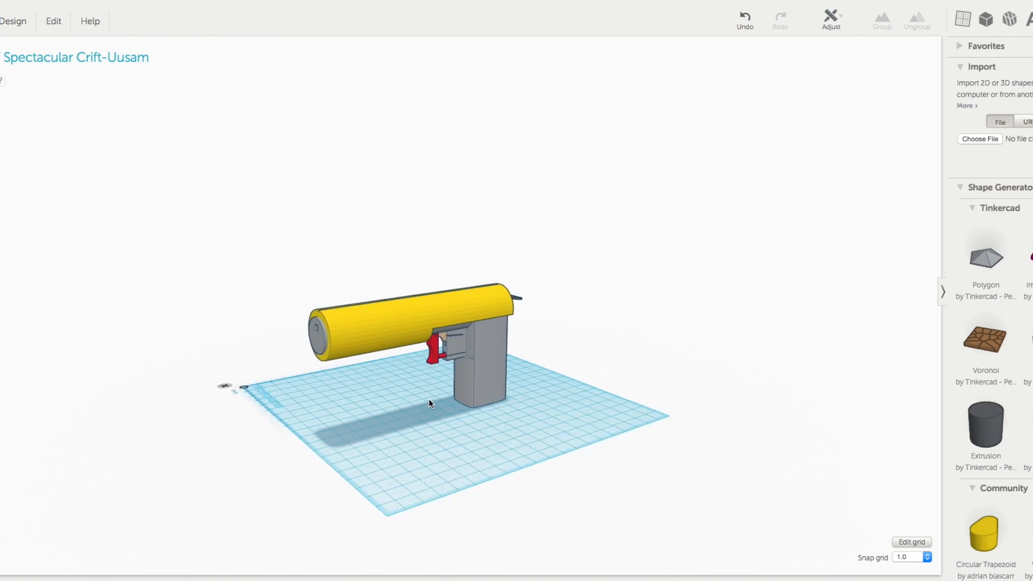
drag(428, 404, 187, 410)
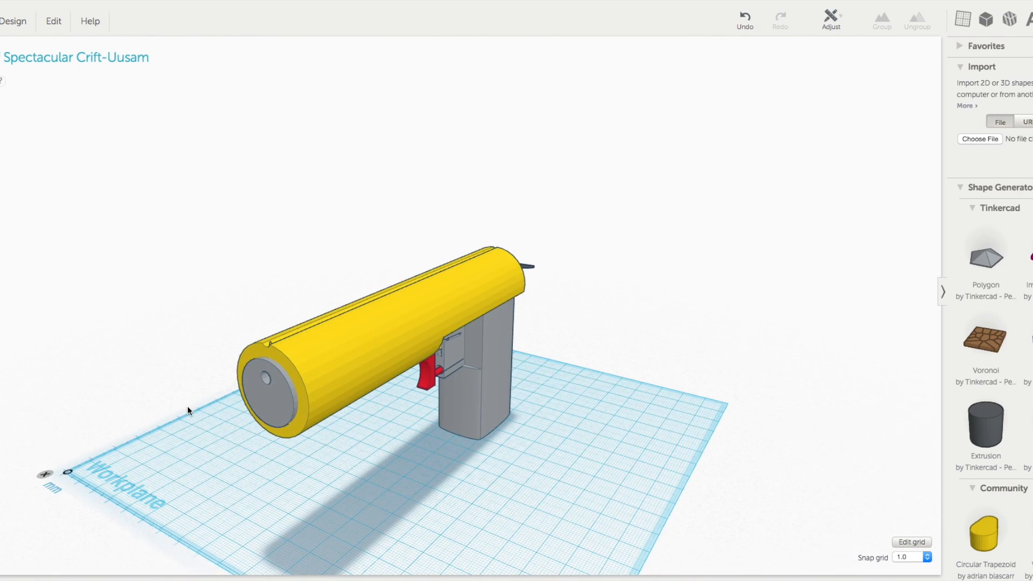
drag(187, 410, 342, 405)
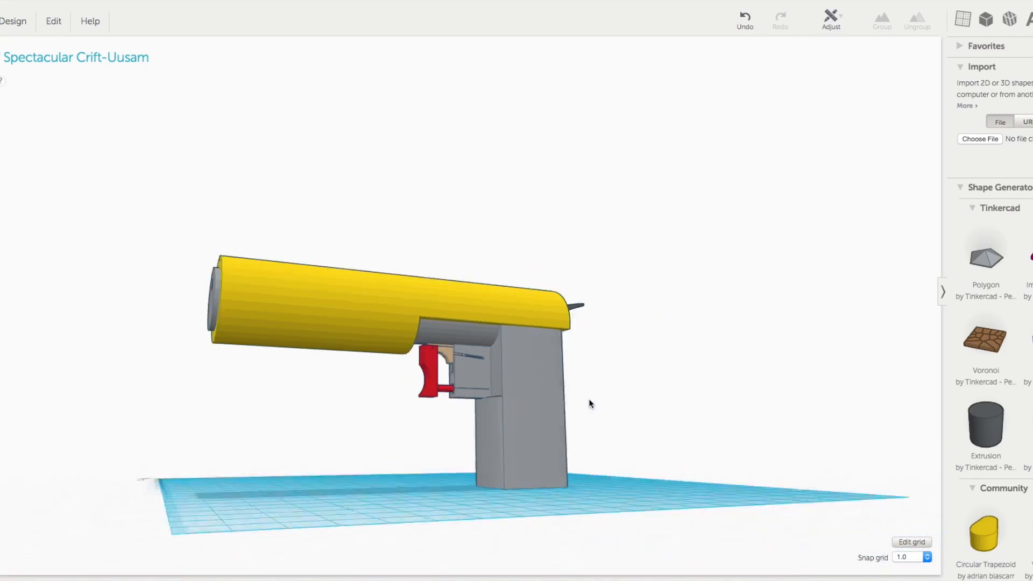
drag(590, 403, 554, 388)
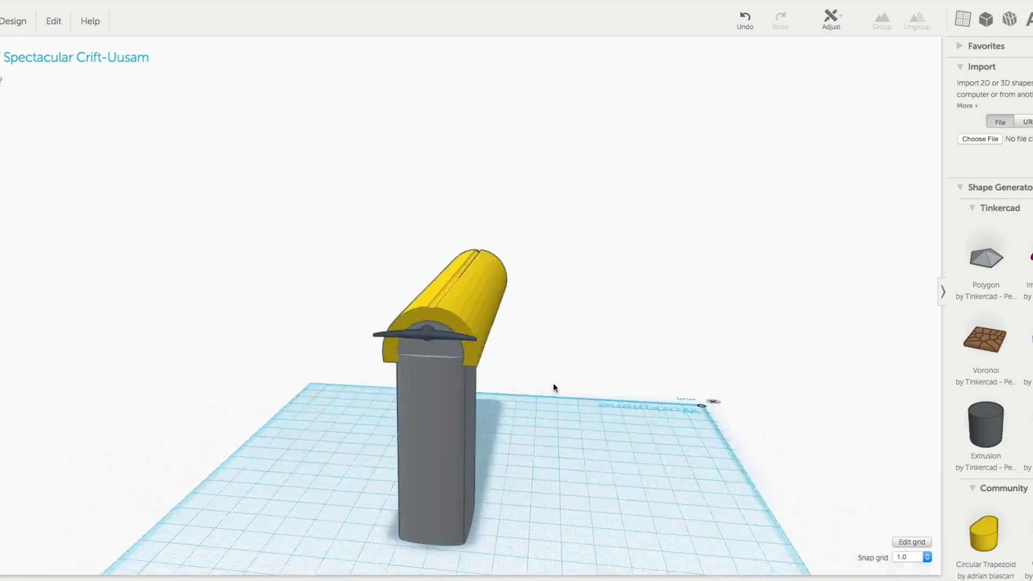
drag(553, 387, 587, 358)
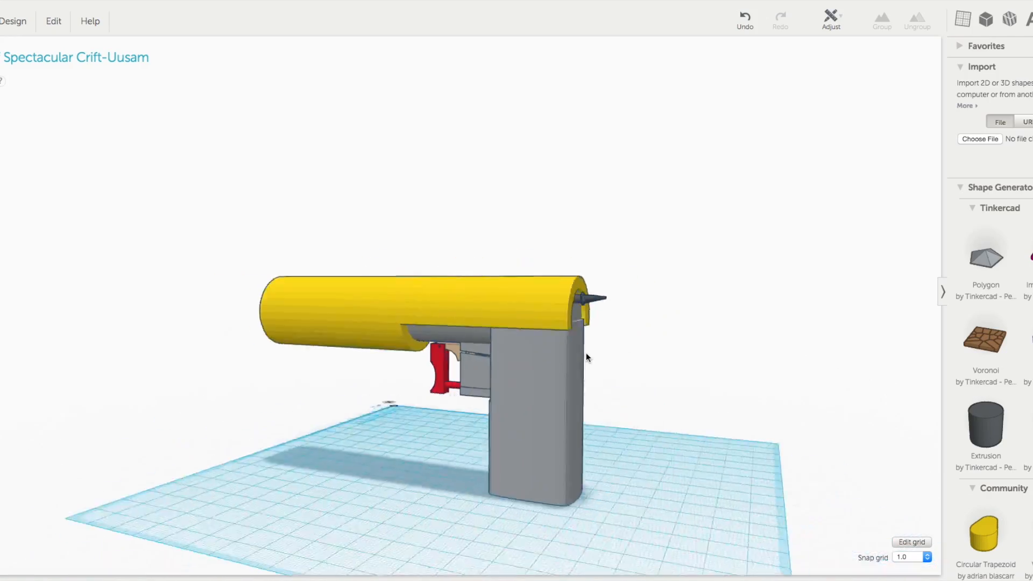